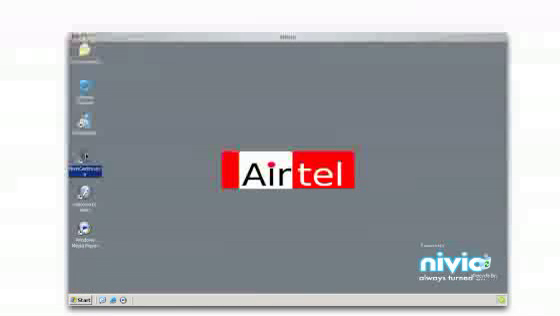
Step: Launch NivioShop from the desktop and search its catalogue for "microsoft"
double_click(83, 163)
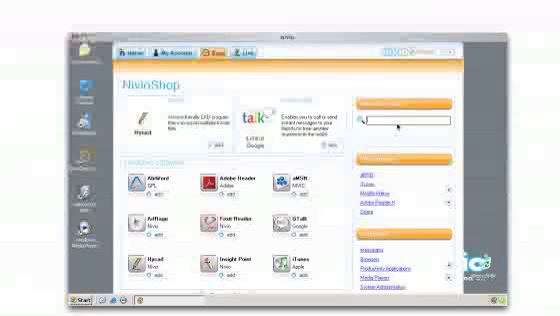
text(microsoft)
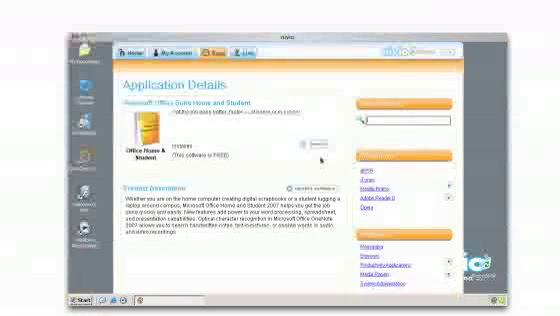
Step: Open the Start menu programs list to confirm Microsoft Office 2007 is listed
click(17, 303)
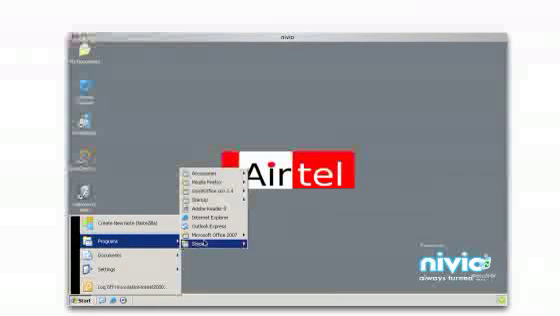